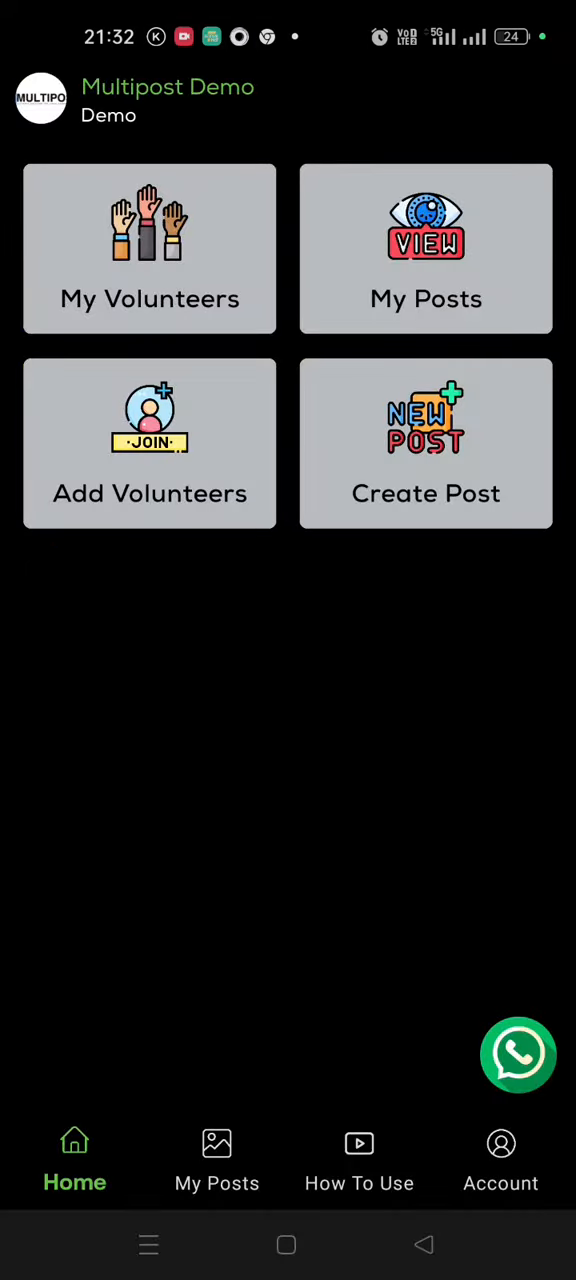
Start a new post from the heatstroke awareness image, cropped to a 1:1 square
{"action": "left_click", "coordinate": [149, 249]}
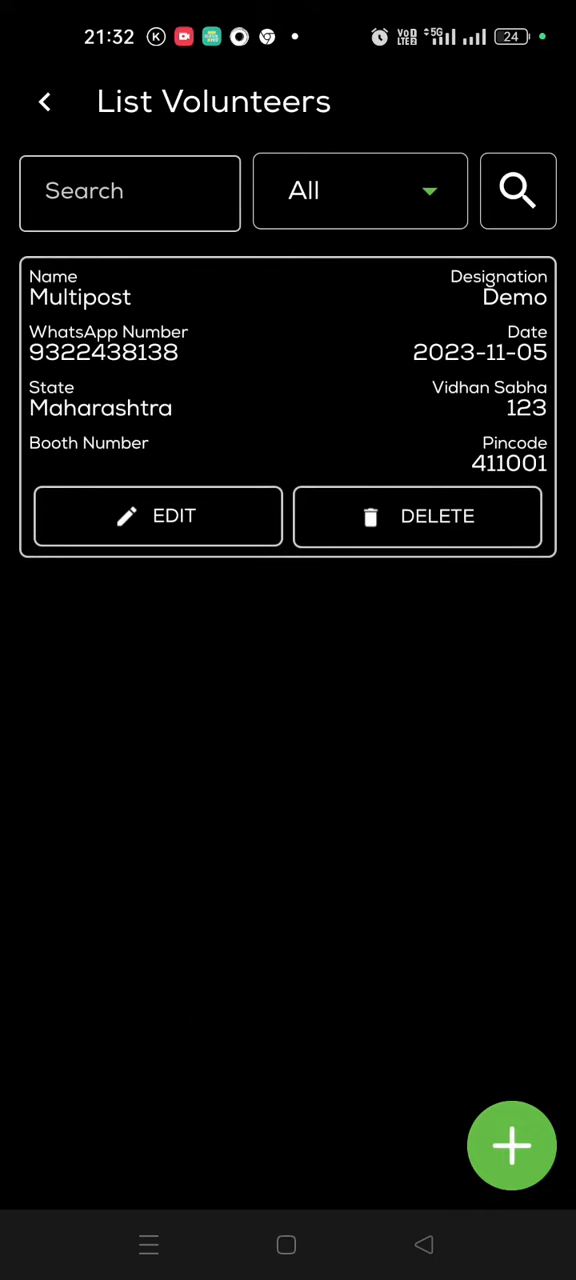
{"action": "left_click", "coordinate": [44, 101]}
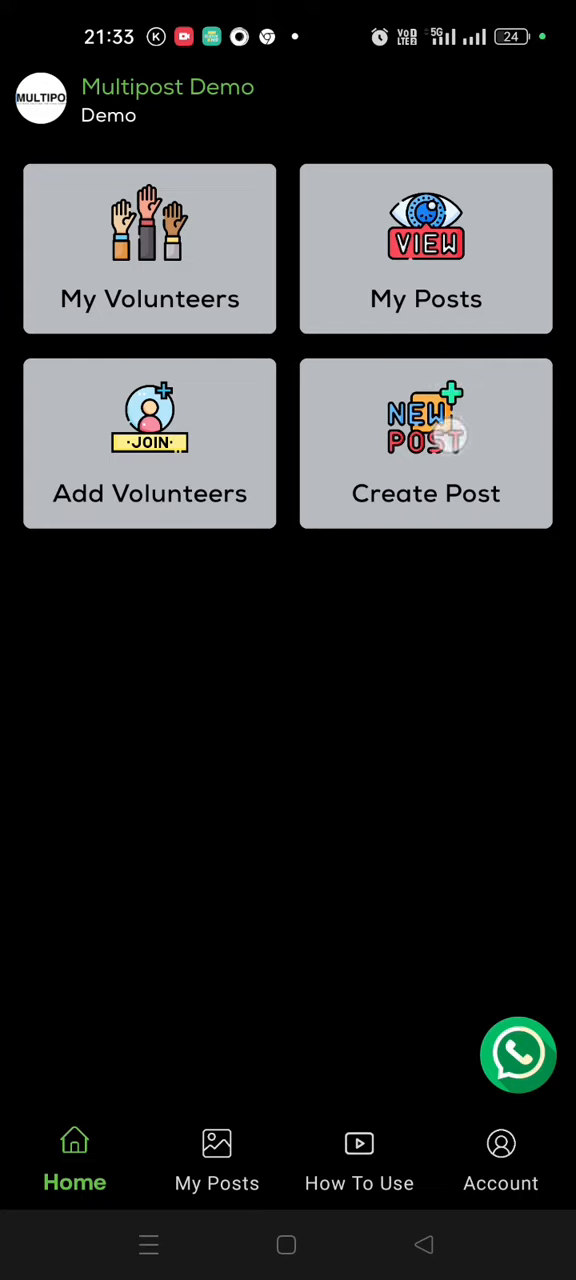
{"action": "left_click", "coordinate": [426, 443]}
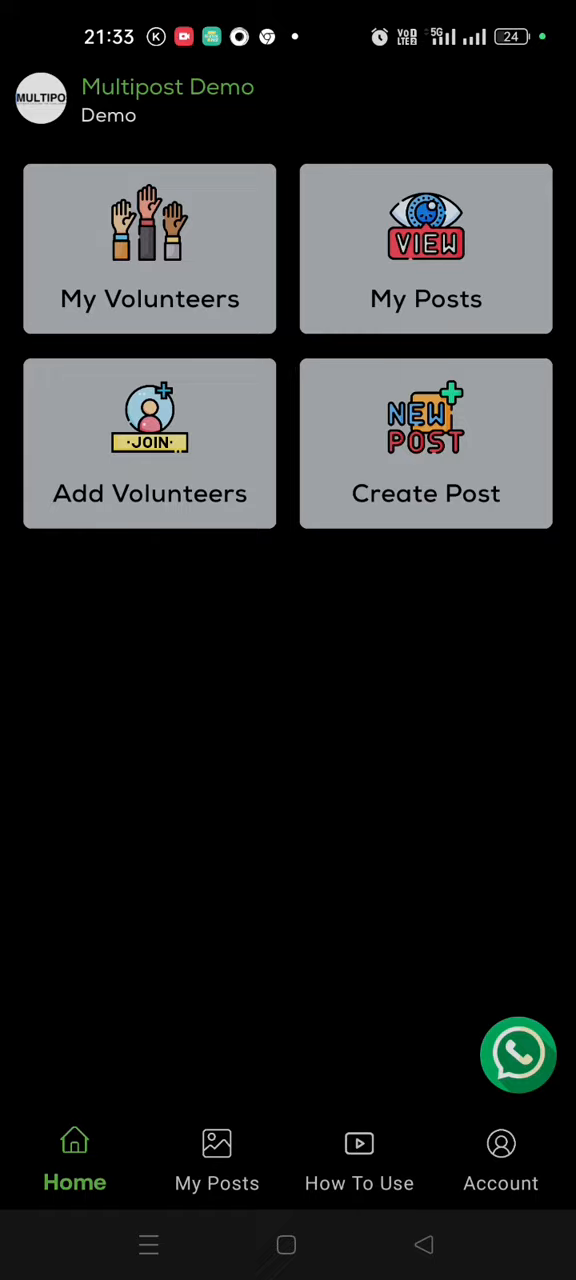
{"action": "left_click", "coordinate": [426, 443]}
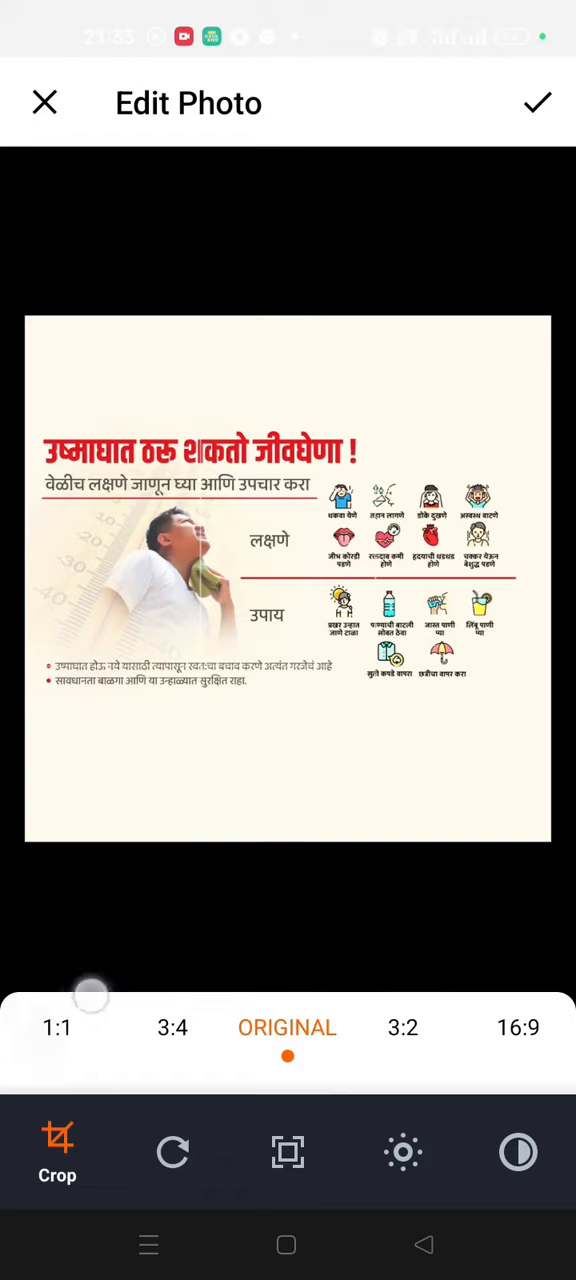
{"action": "left_click", "coordinate": [57, 1027]}
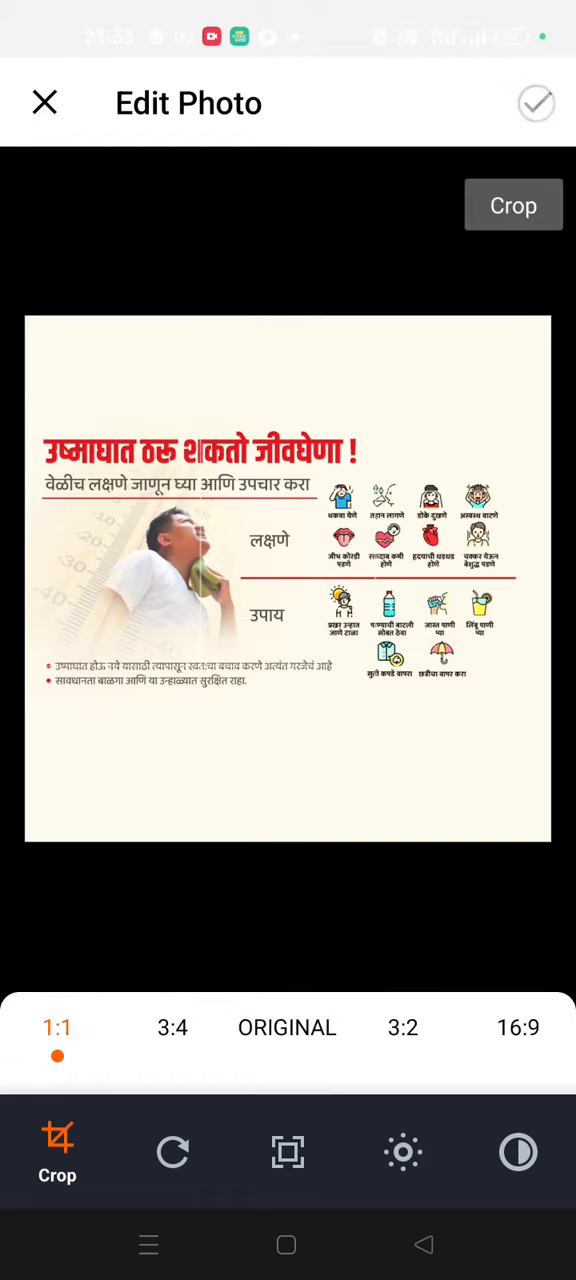
{"action": "left_click", "coordinate": [536, 103]}
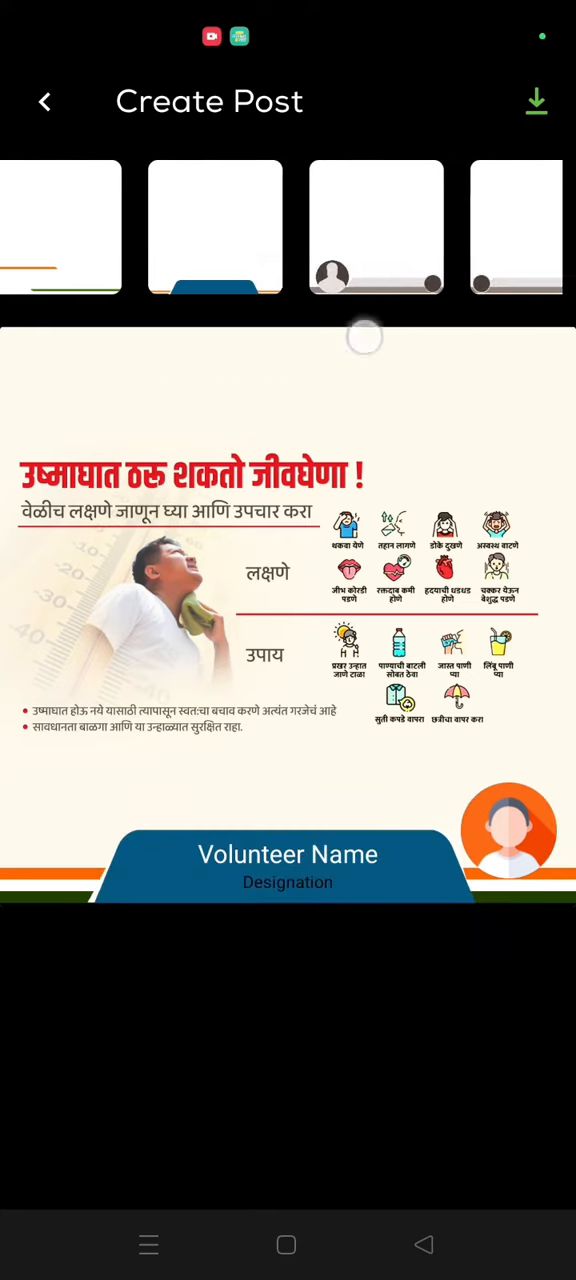
Make the name banner red and the volunteer name text white
{"action": "scroll", "scroll_direction": "left", "scroll_amount": 3}
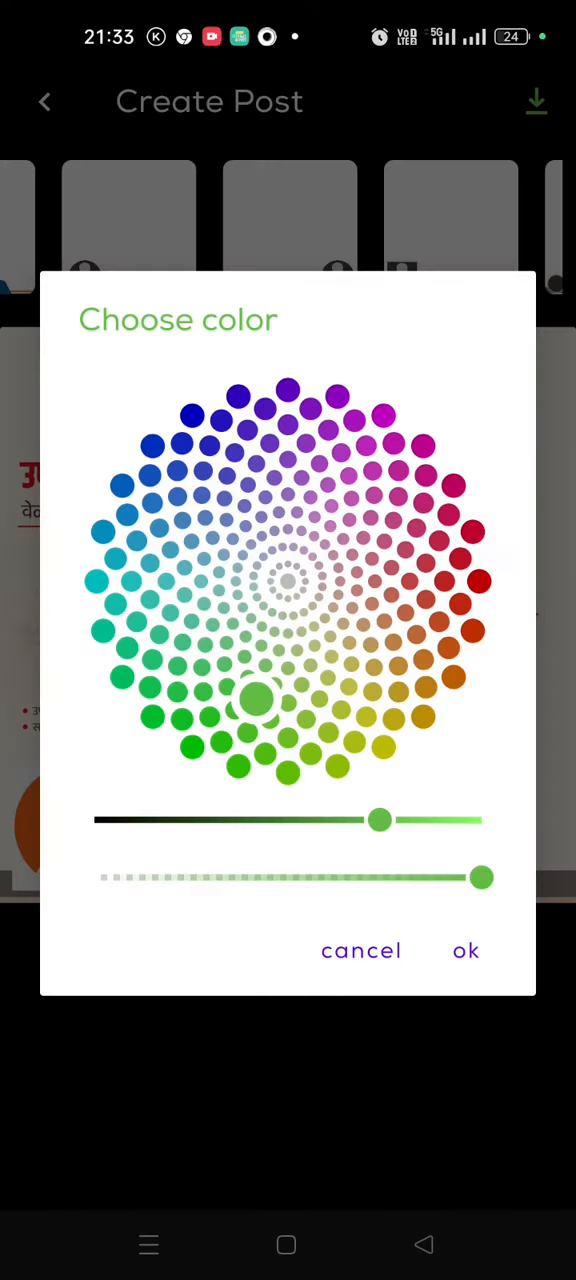
{"action": "left_click", "coordinate": [475, 630]}
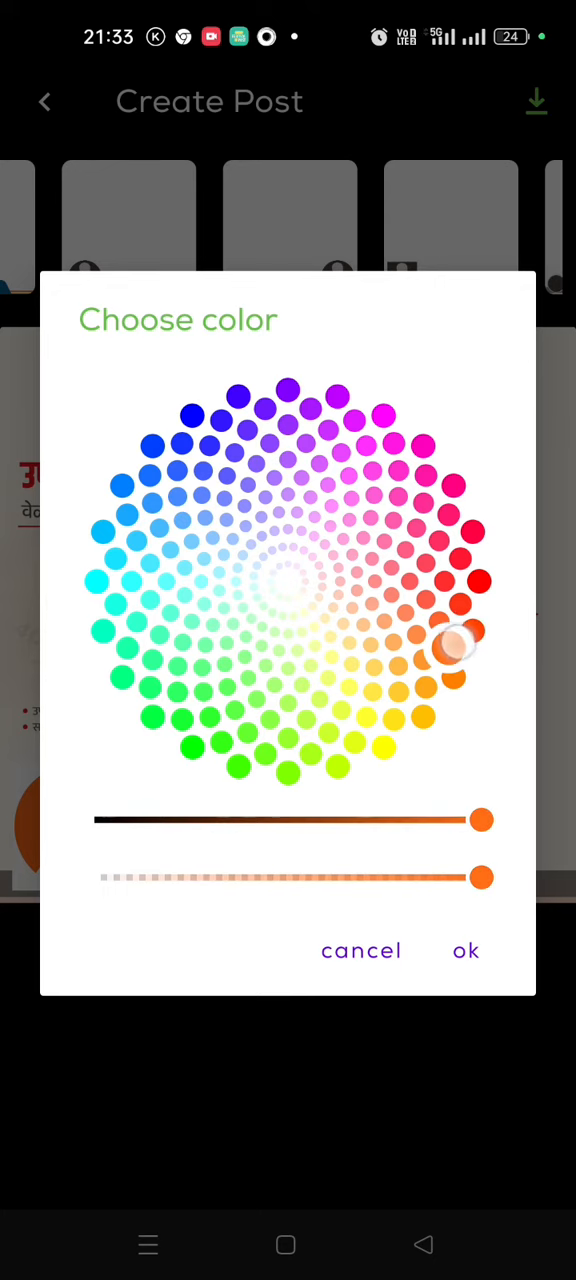
{"action": "left_click", "coordinate": [465, 950]}
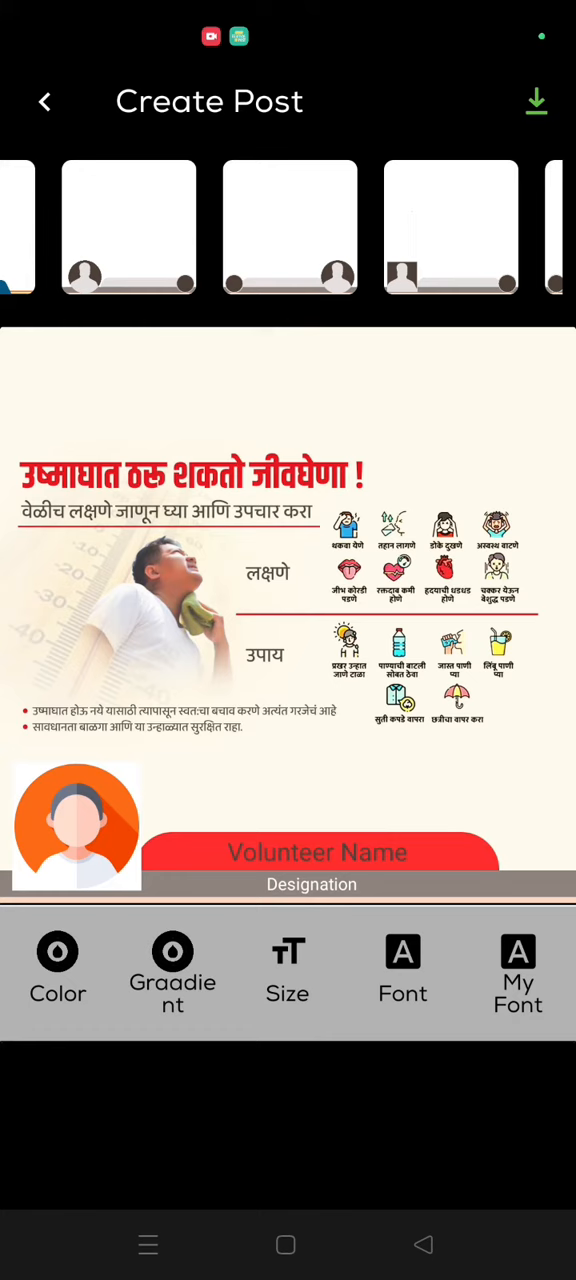
{"action": "left_click", "coordinate": [57, 968]}
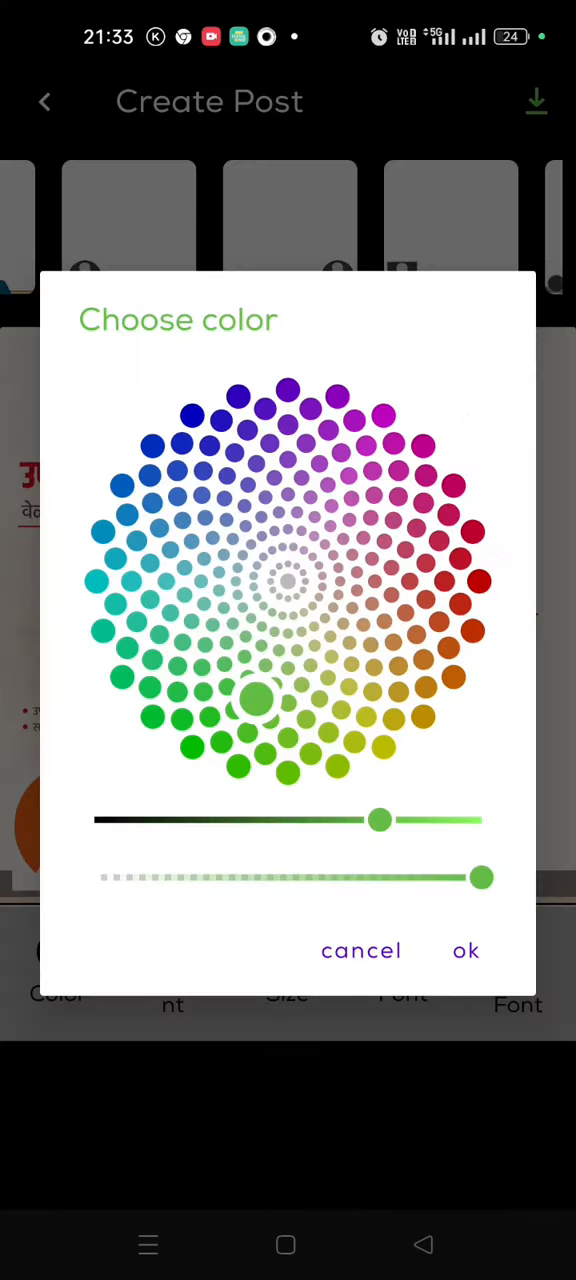
{"action": "left_click_drag", "start_coordinate": [380, 820], "coordinate": [490, 840]}
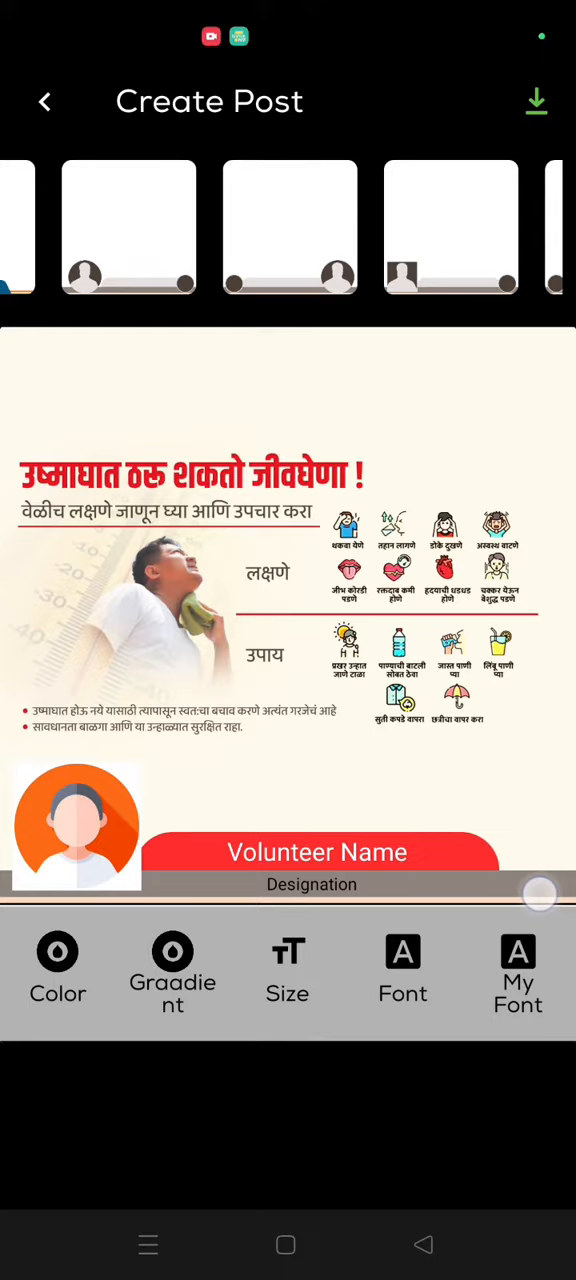
Colour the designation strip blue
{"action": "left_click", "coordinate": [57, 970]}
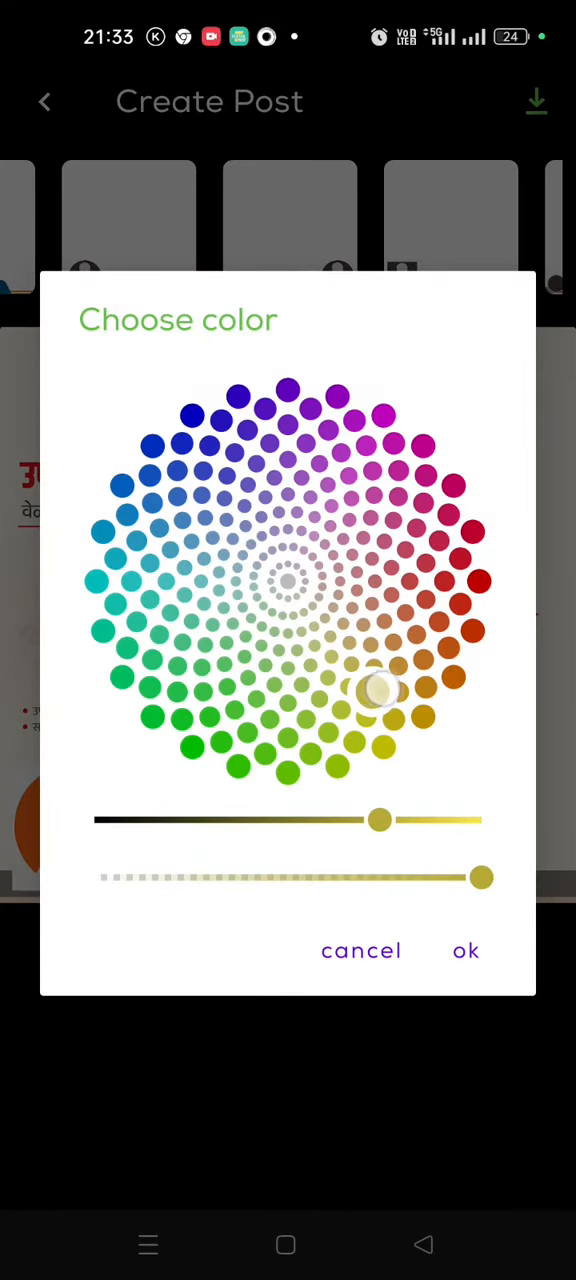
{"action": "left_click", "coordinate": [152, 447]}
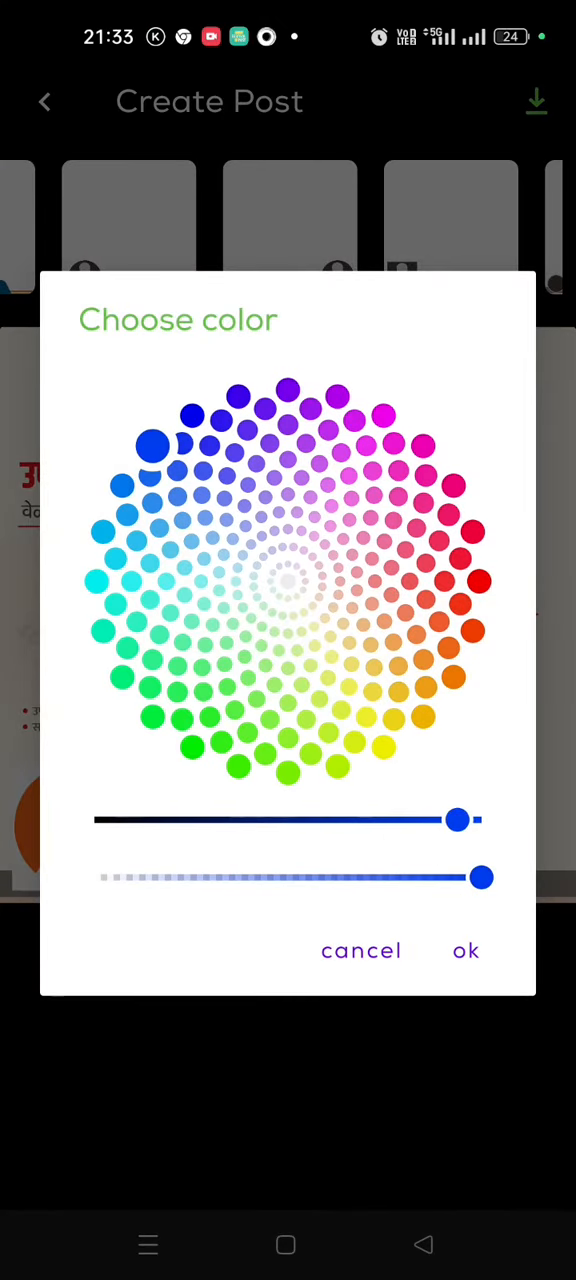
{"action": "left_click", "coordinate": [466, 950]}
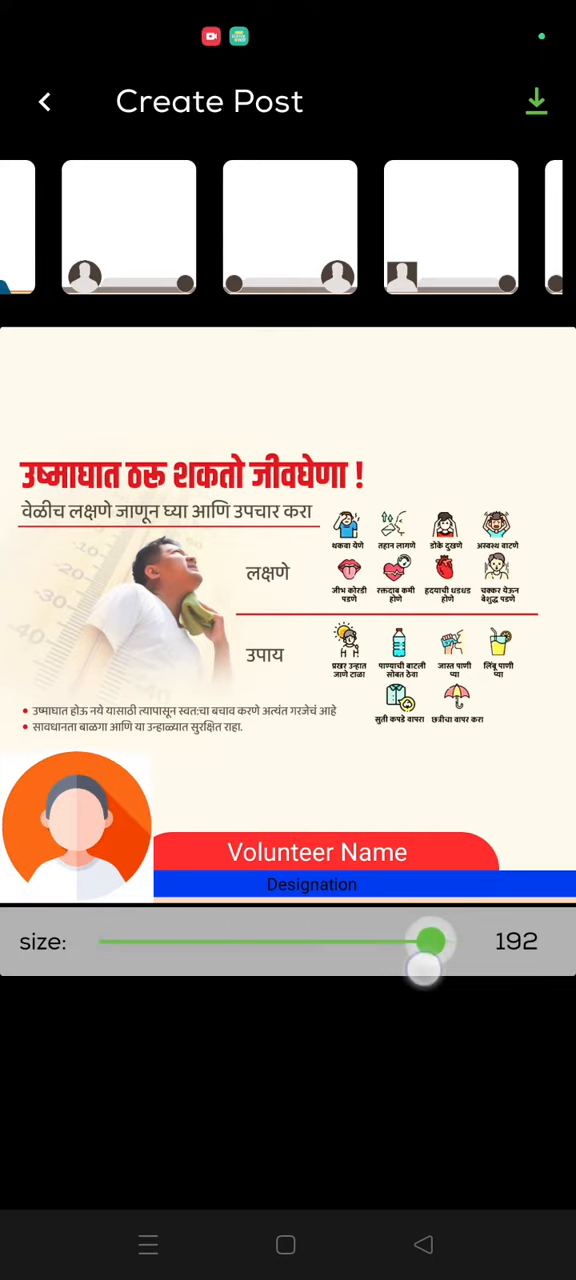
Switch the volunteer name to a bold serif font, save the post and return Home
{"action": "left_click", "coordinate": [403, 993]}
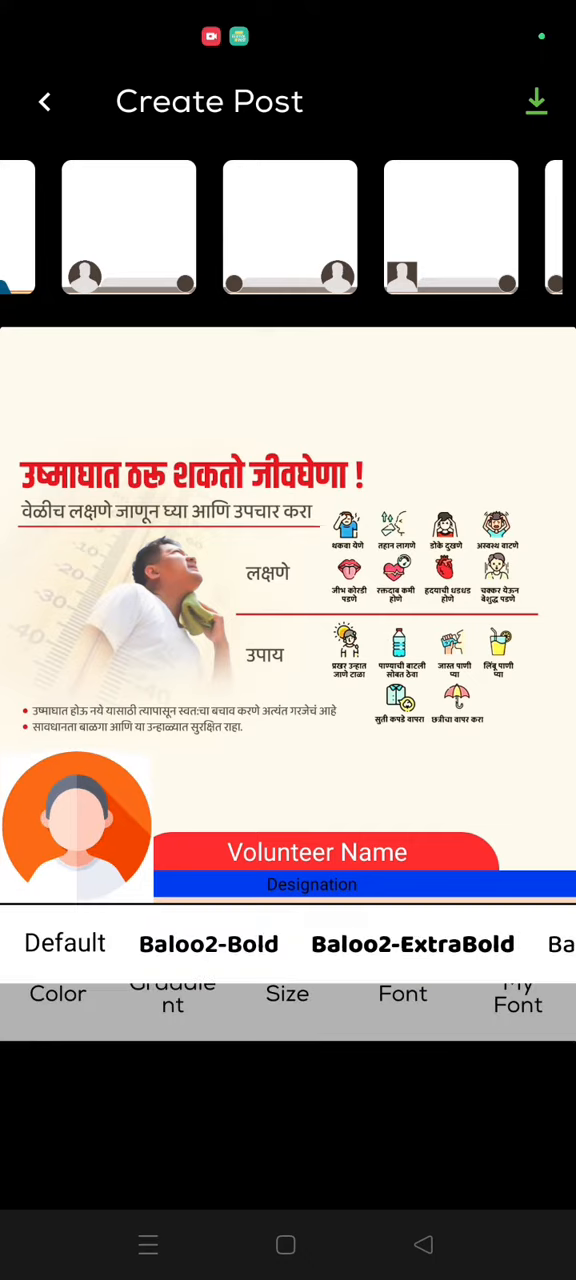
{"action": "scroll", "scroll_direction": "left", "scroll_amount": 3}
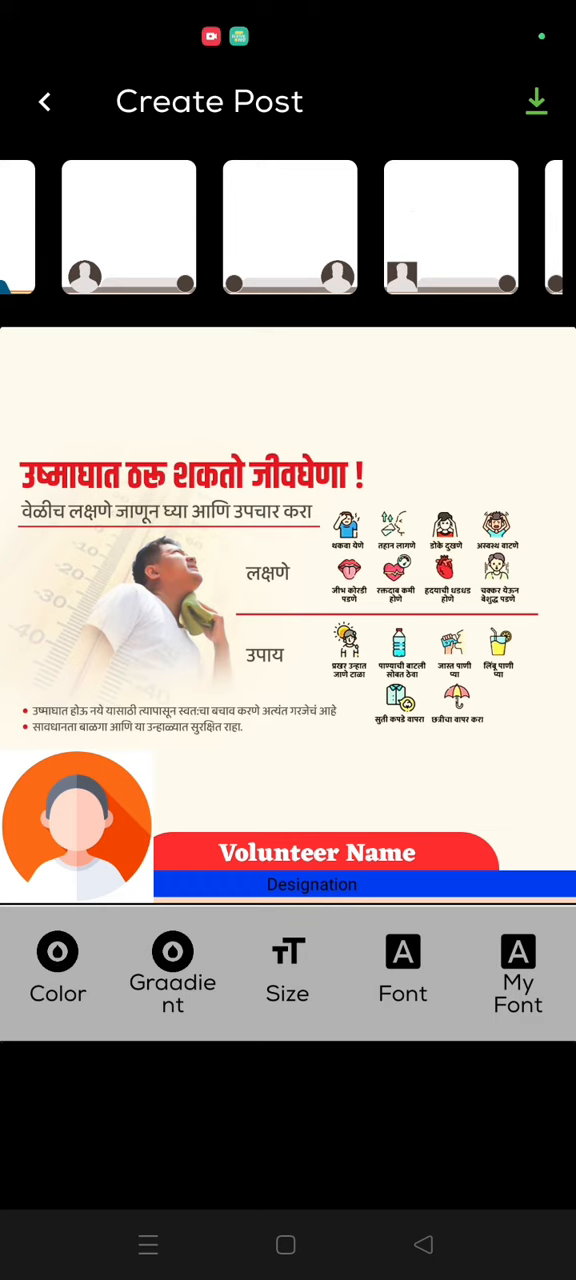
{"action": "left_click", "coordinate": [57, 965]}
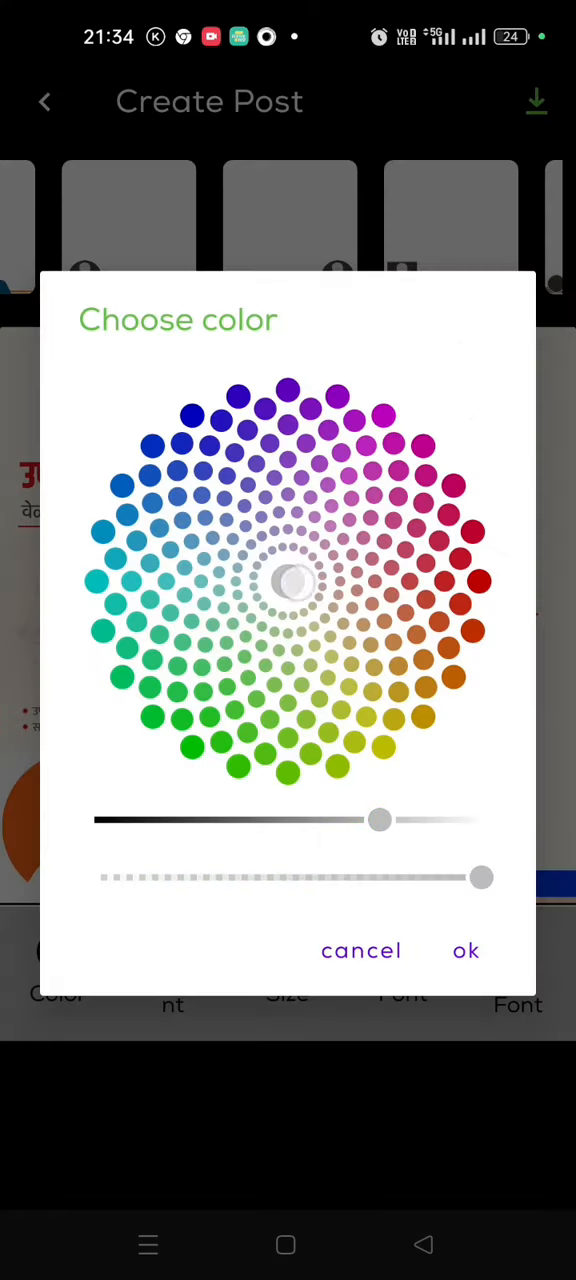
{"action": "left_click", "coordinate": [361, 951]}
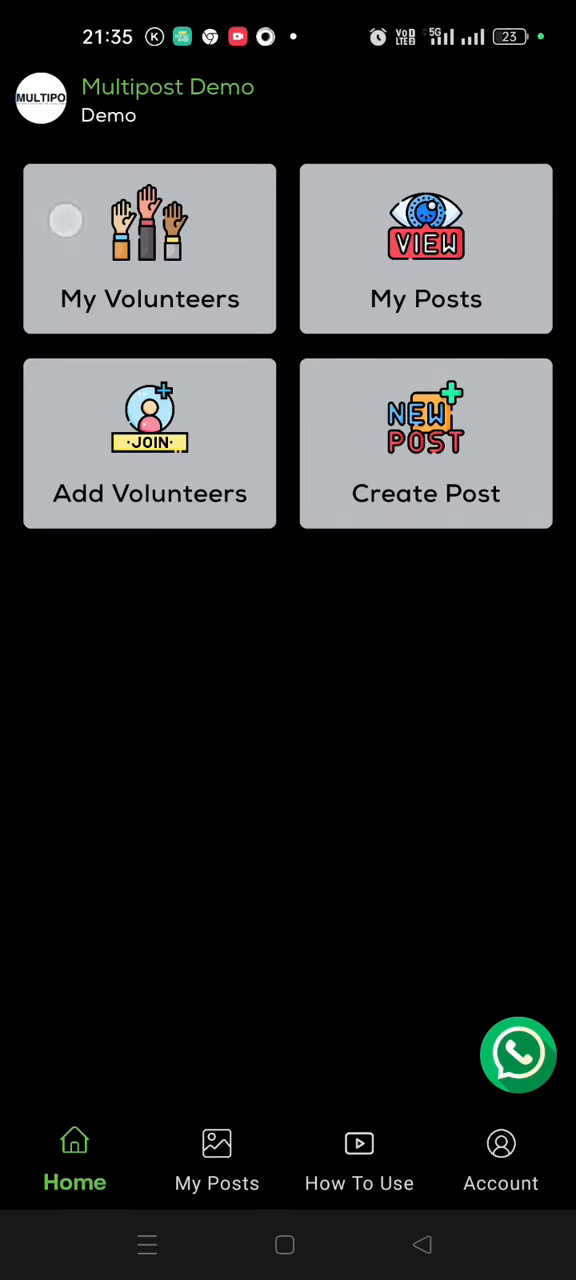
Preview the heatstroke poster in My Posts, share it via WhatsApp, and let it upload in background
{"action": "left_click", "coordinate": [217, 1160]}
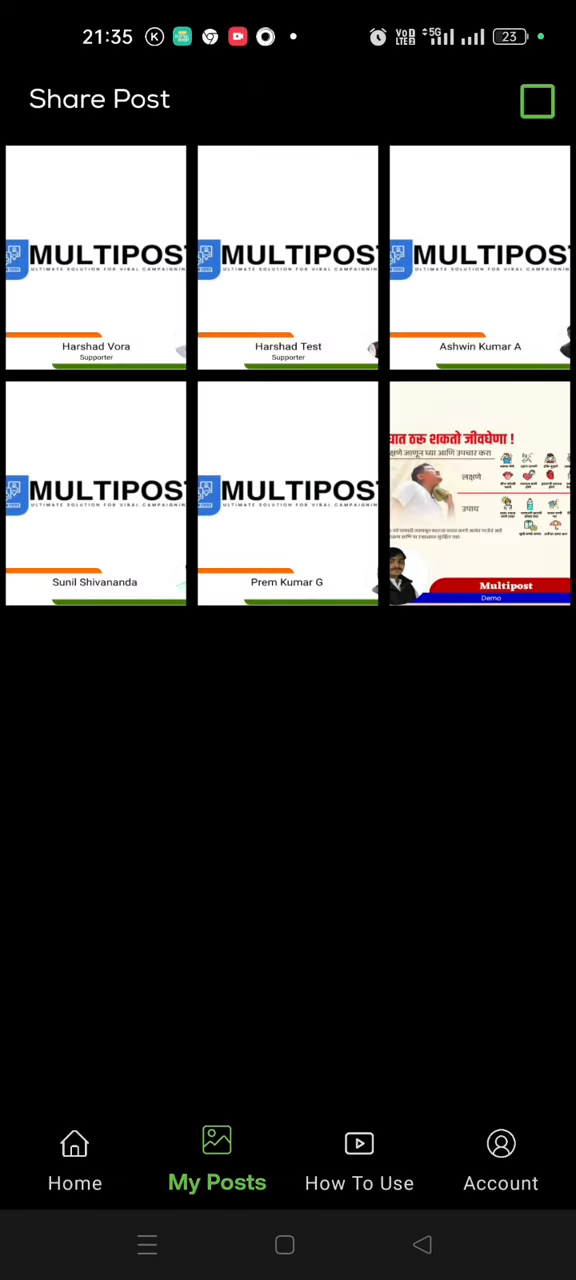
{"action": "left_click", "coordinate": [479, 494]}
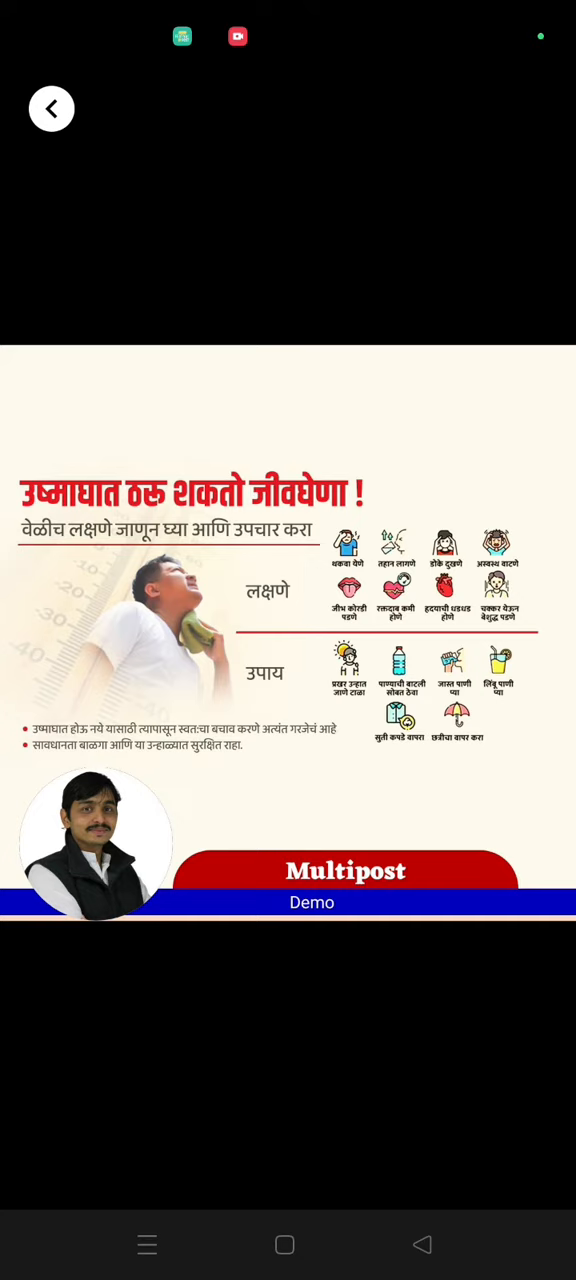
{"action": "left_click", "coordinate": [51, 108]}
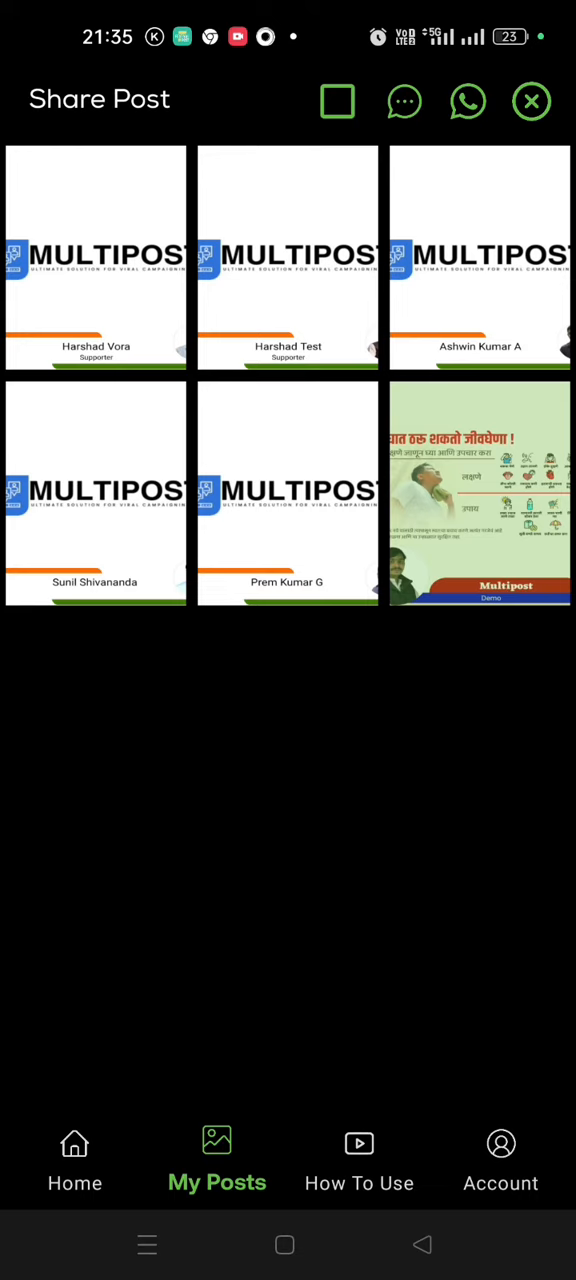
{"action": "left_click", "coordinate": [467, 101]}
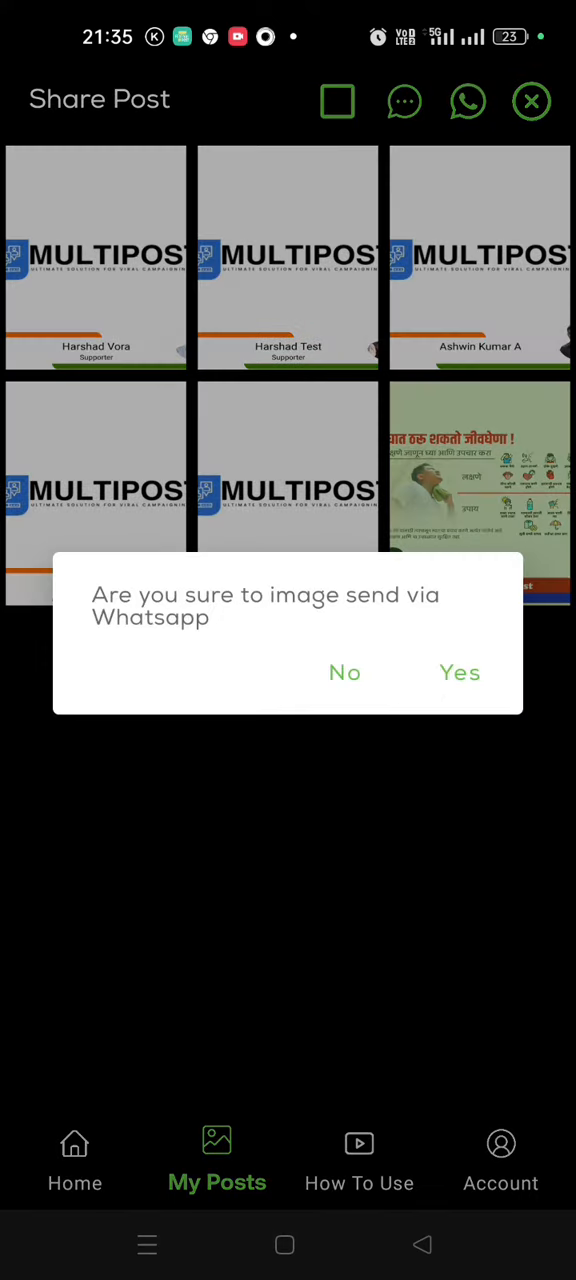
{"action": "left_click", "coordinate": [459, 672]}
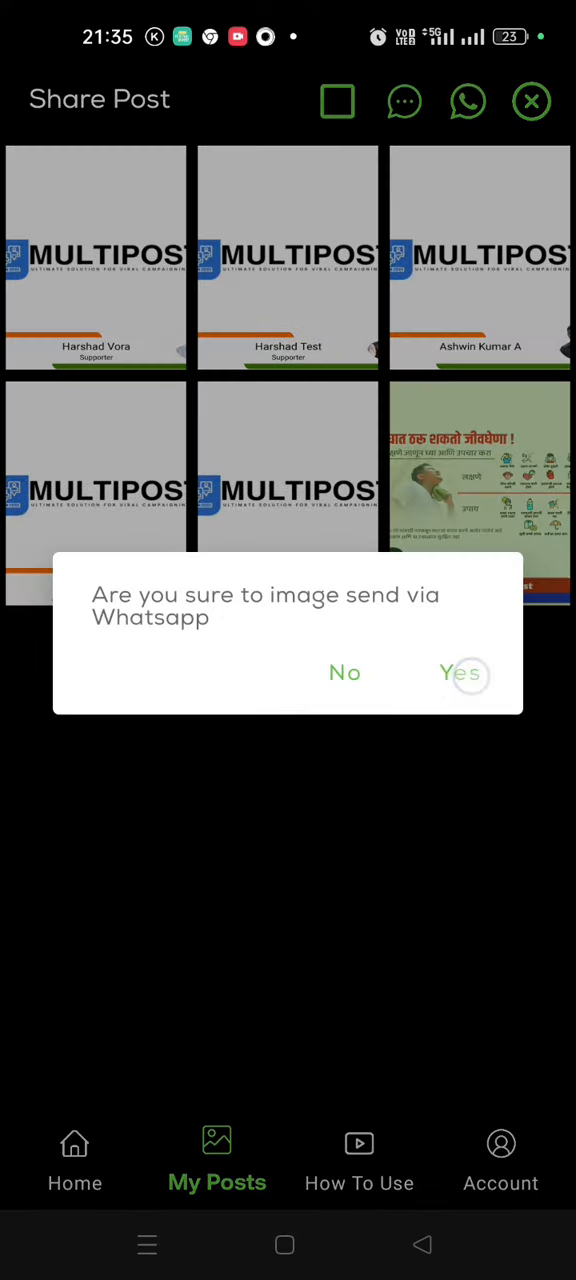
{"action": "left_click", "coordinate": [461, 672]}
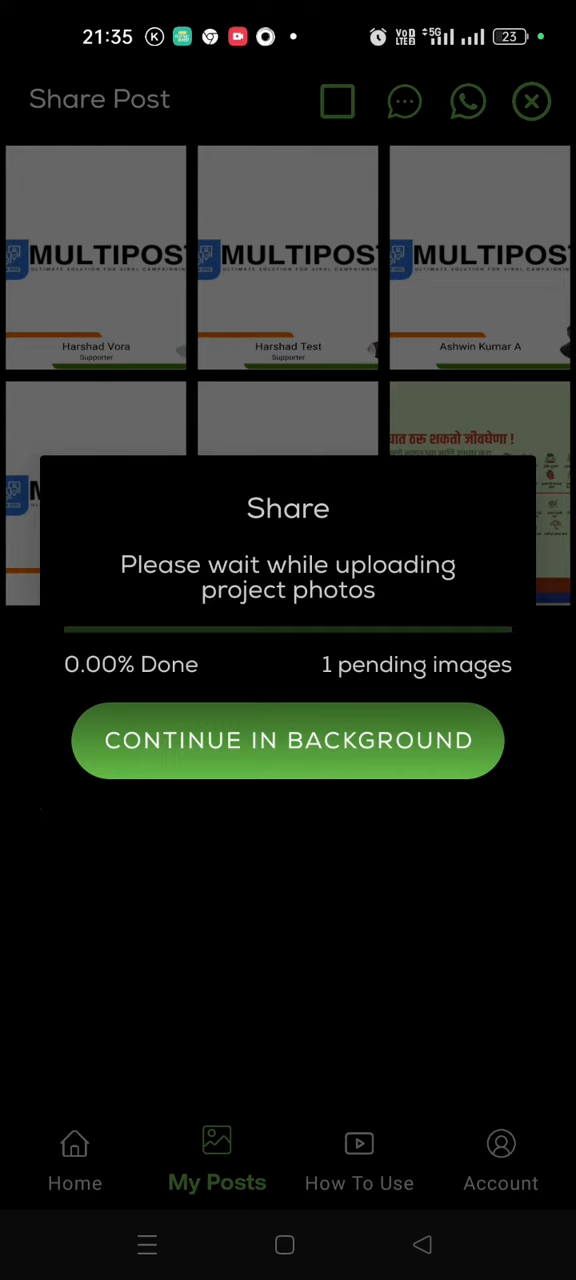
{"action": "left_click", "coordinate": [288, 740]}
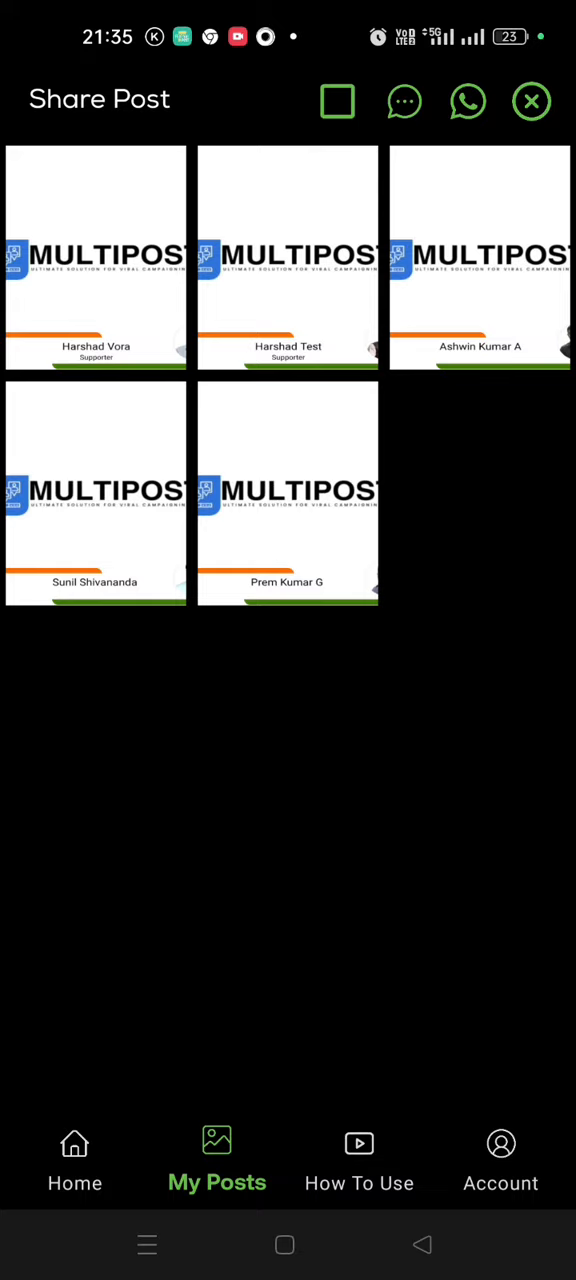
Delete the two marked posts, then select all remaining posts and delete them
{"action": "left_click", "coordinate": [95, 260]}
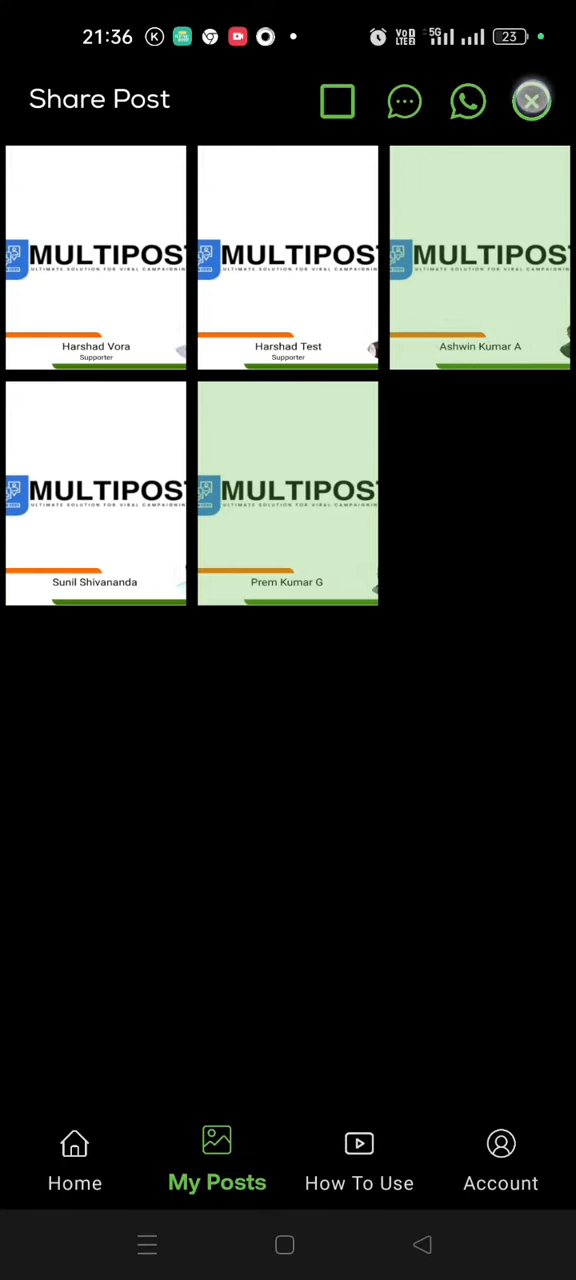
{"action": "left_click", "coordinate": [531, 101]}
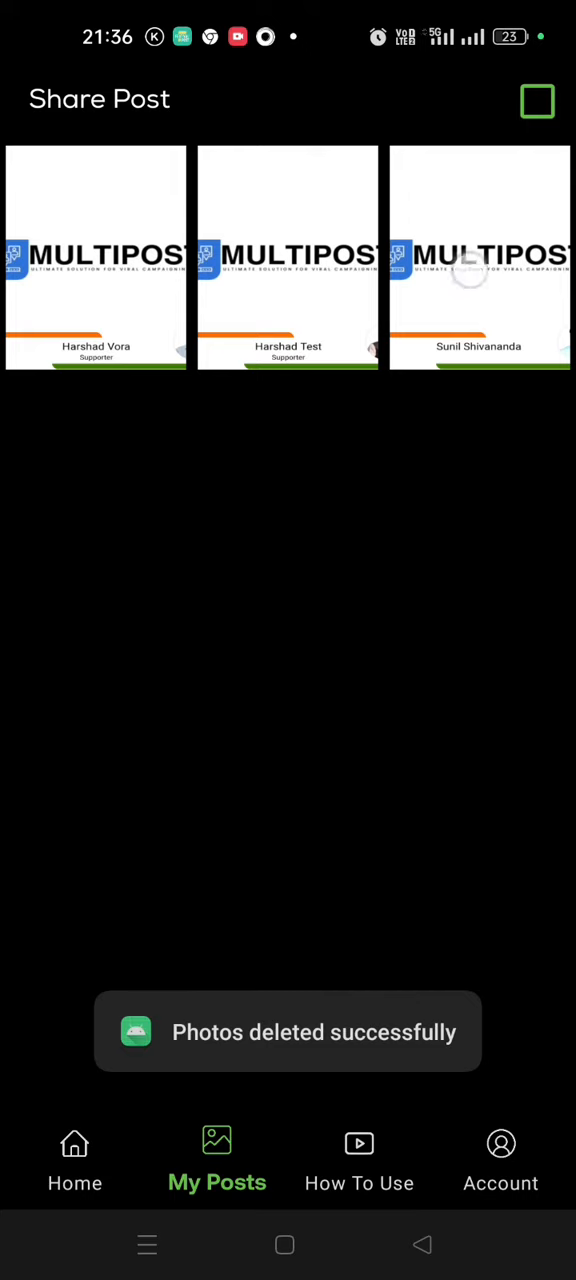
{"action": "left_click", "coordinate": [479, 260]}
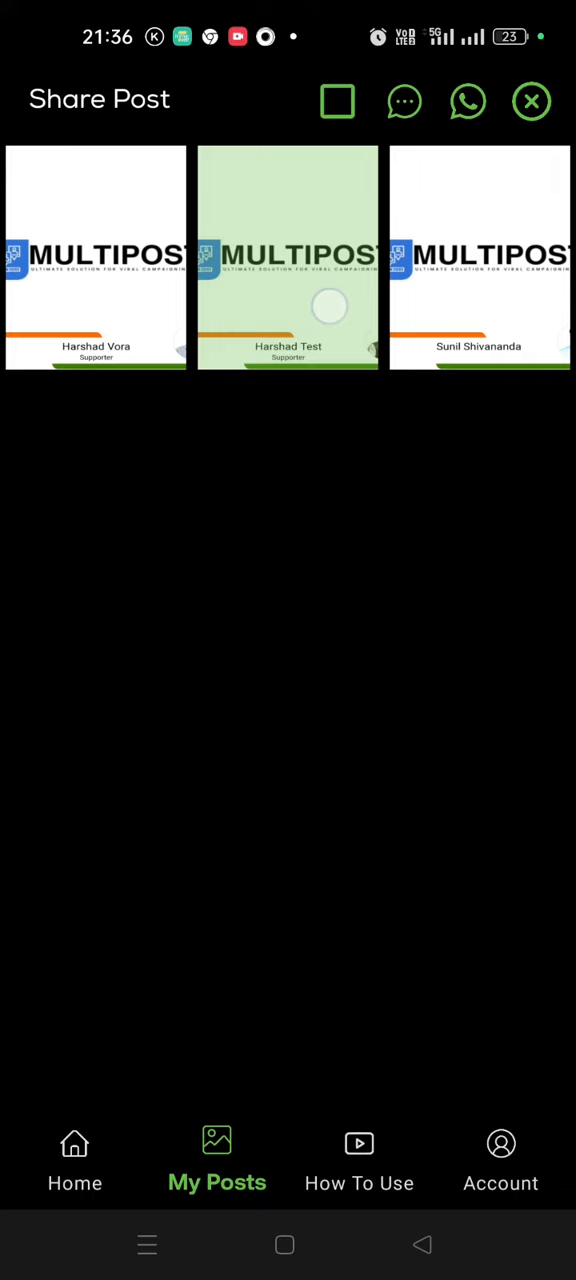
{"action": "left_click", "coordinate": [96, 260]}
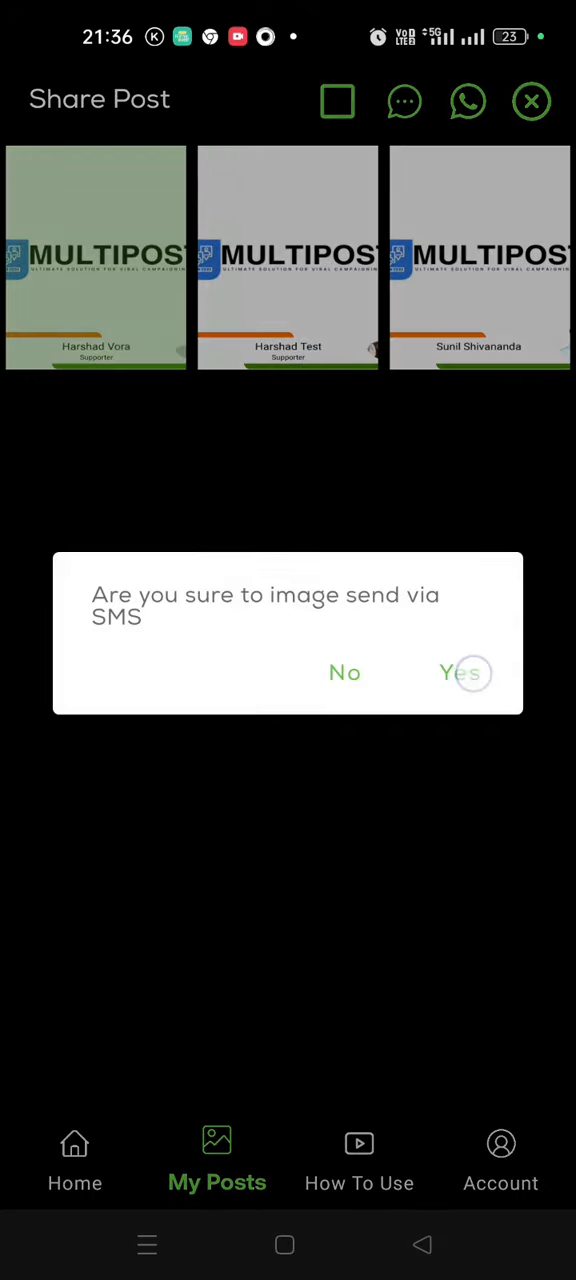
{"action": "left_click", "coordinate": [459, 672]}
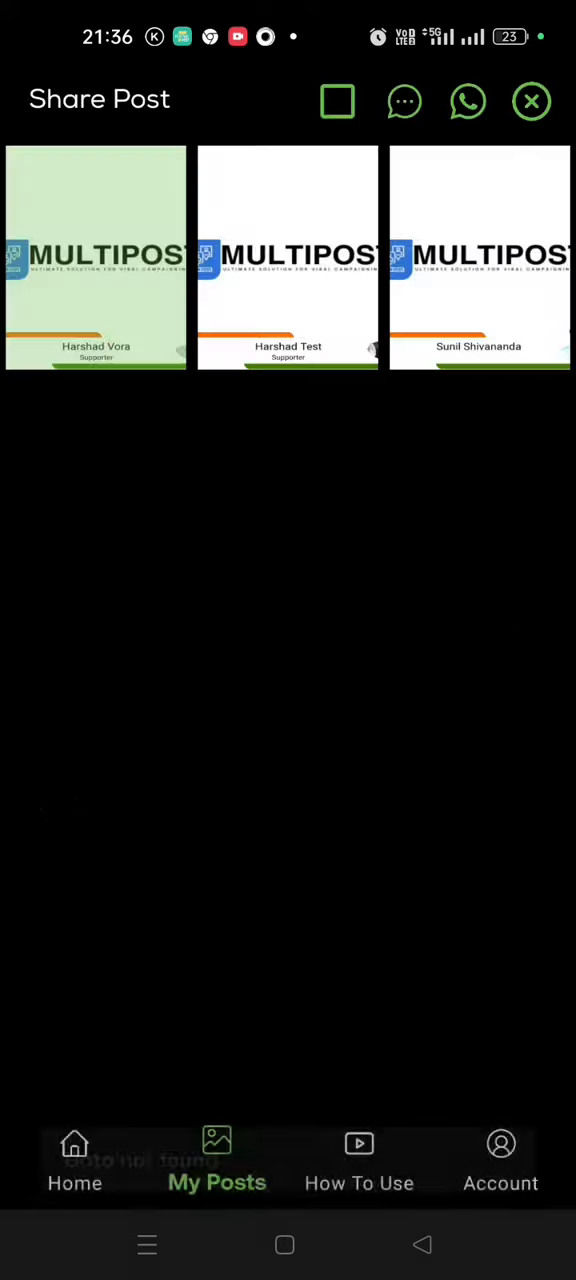
{"action": "left_click", "coordinate": [531, 101]}
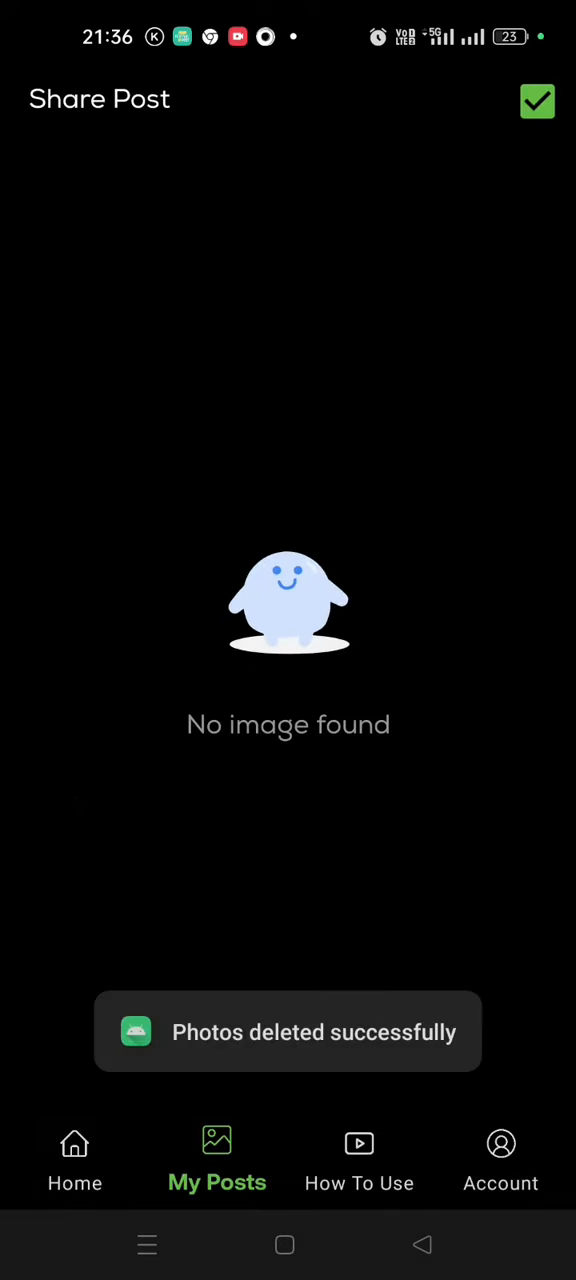